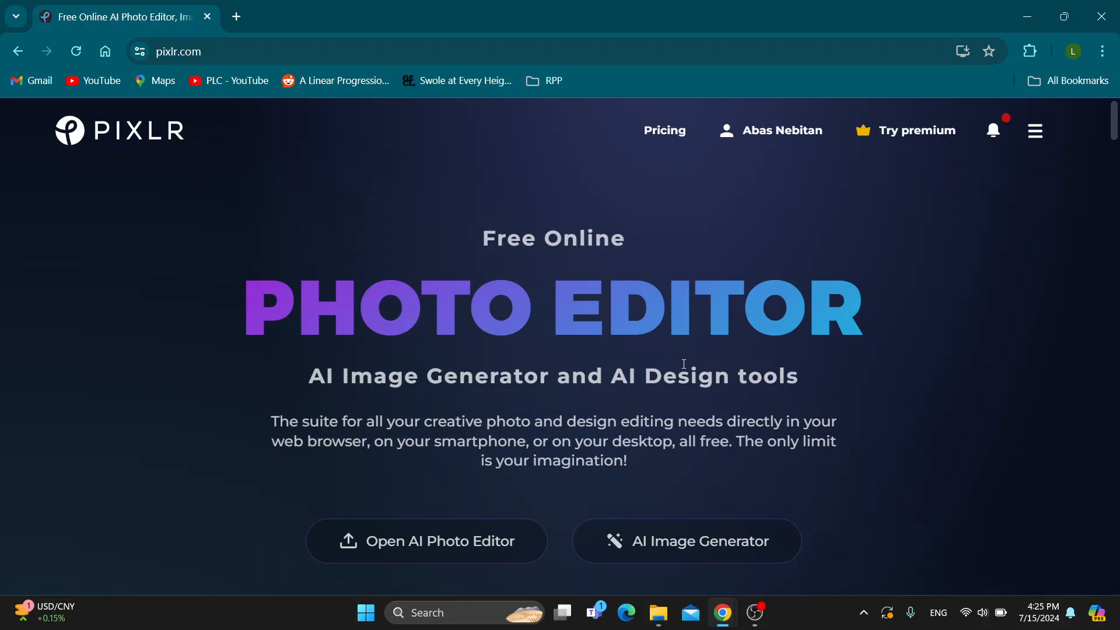
mouse_move(685, 368)
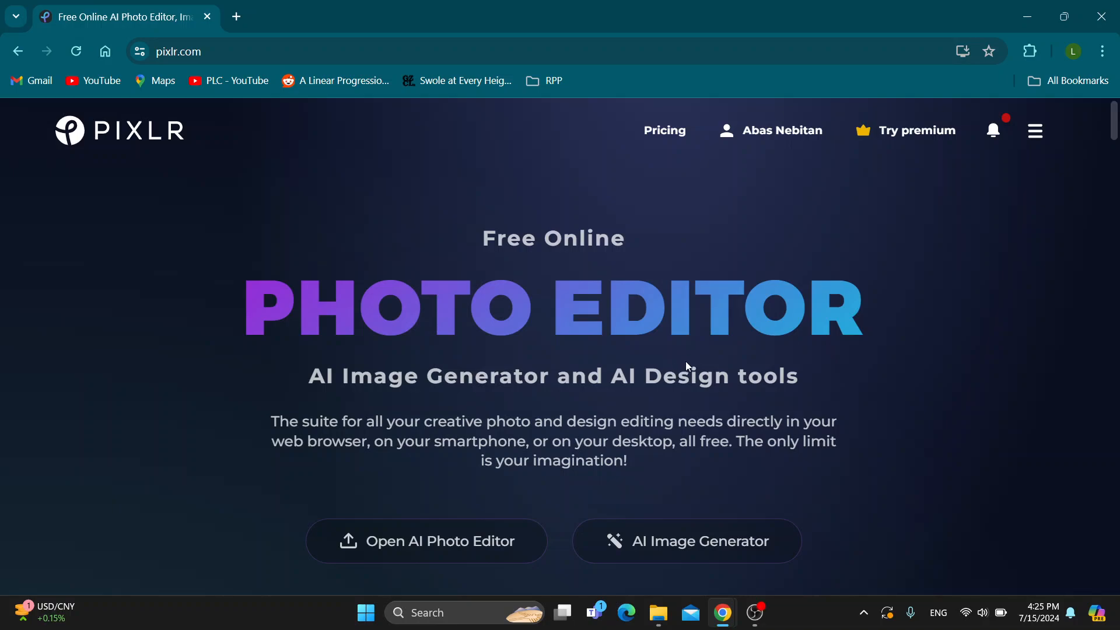
mouse_move(710, 331)
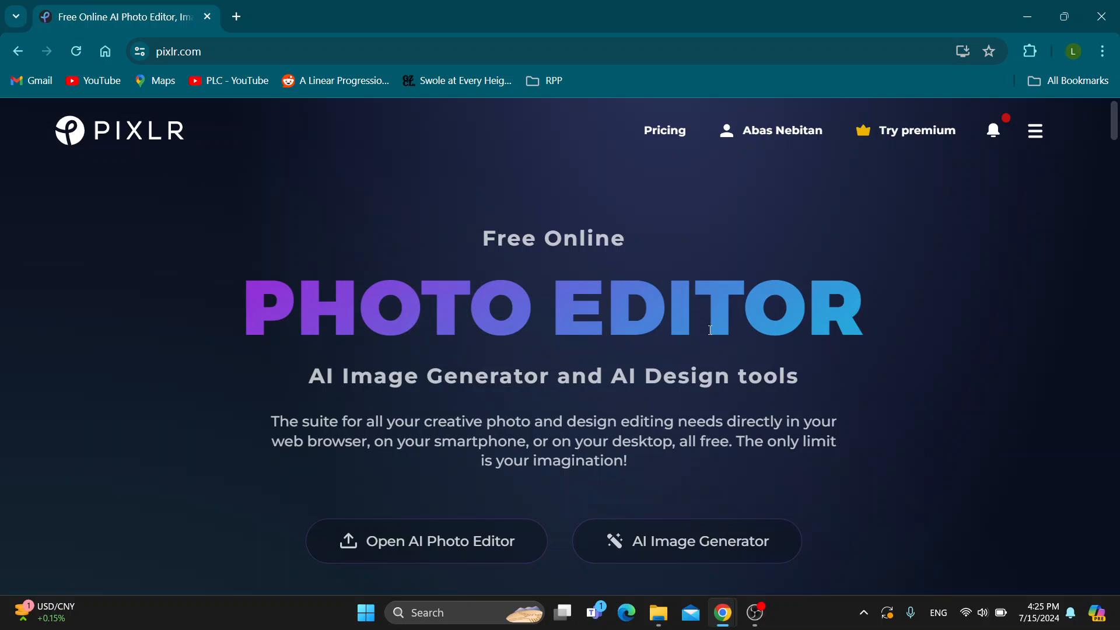
mouse_move(638, 328)
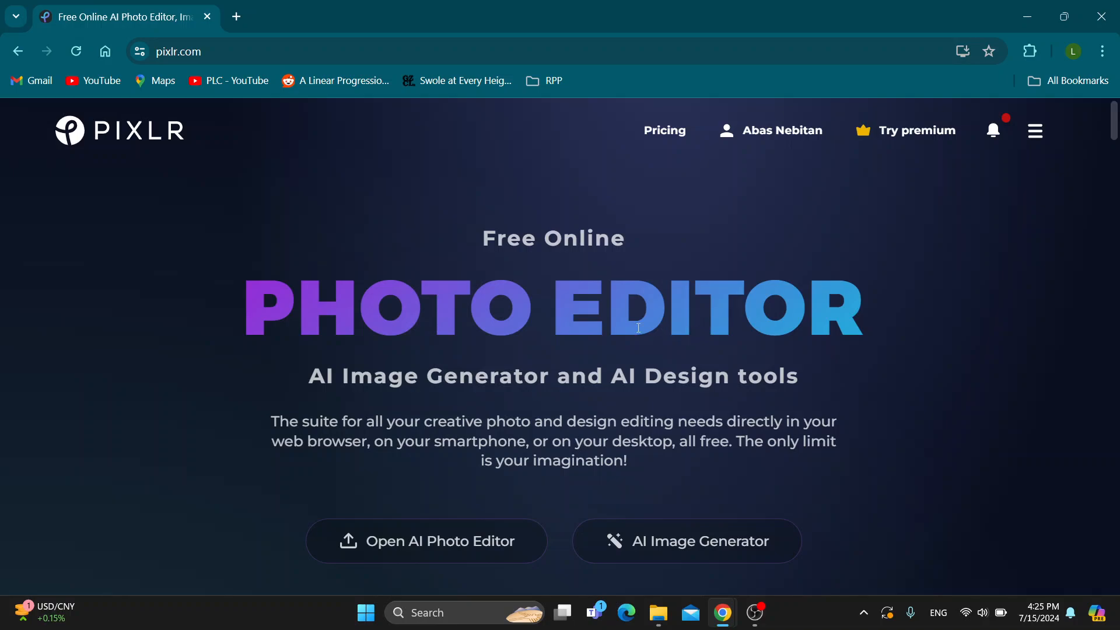
mouse_move(517, 209)
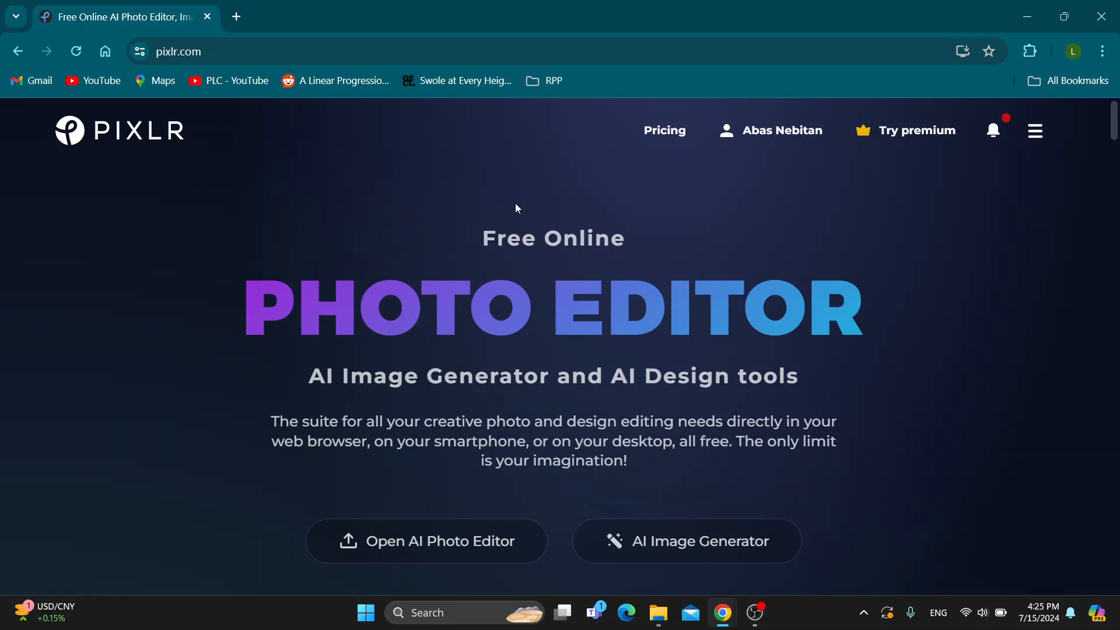
mouse_move(529, 182)
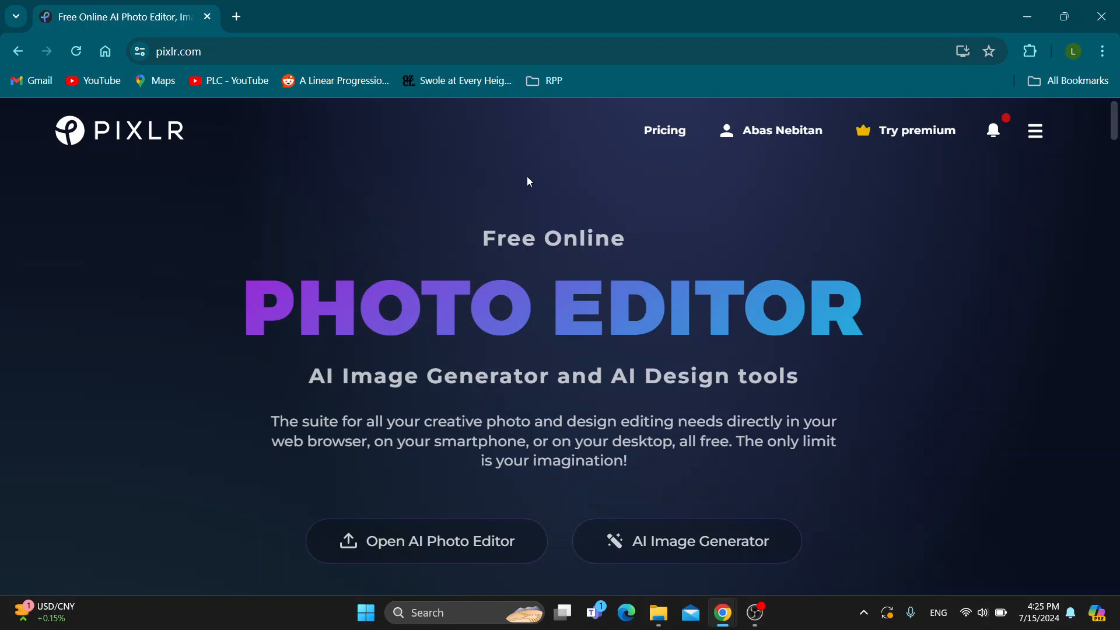
mouse_move(537, 218)
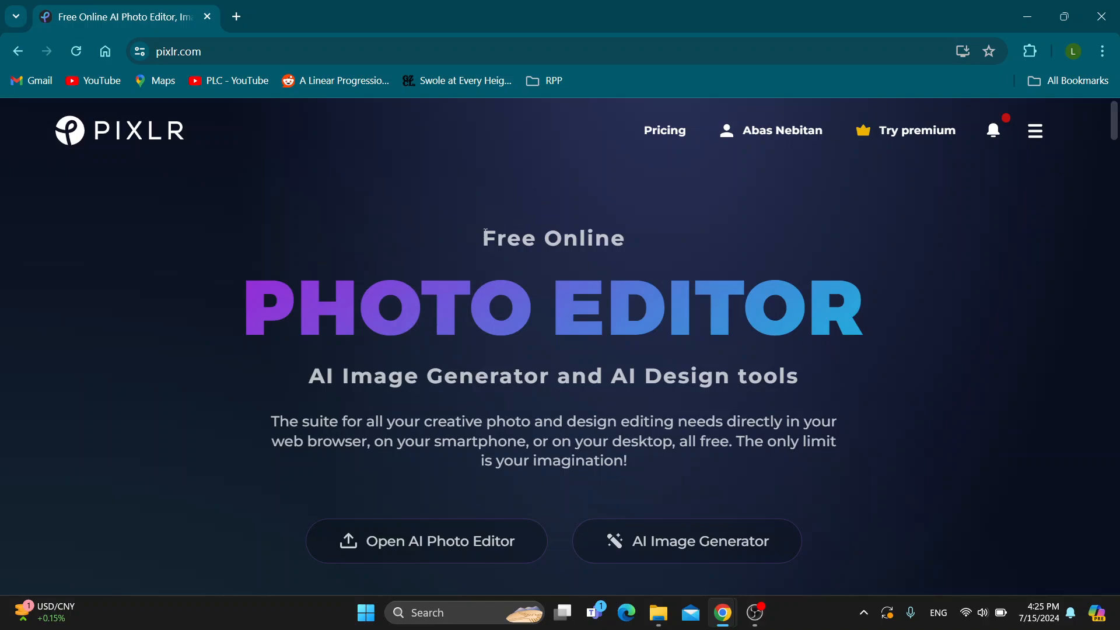
mouse_move(496, 227)
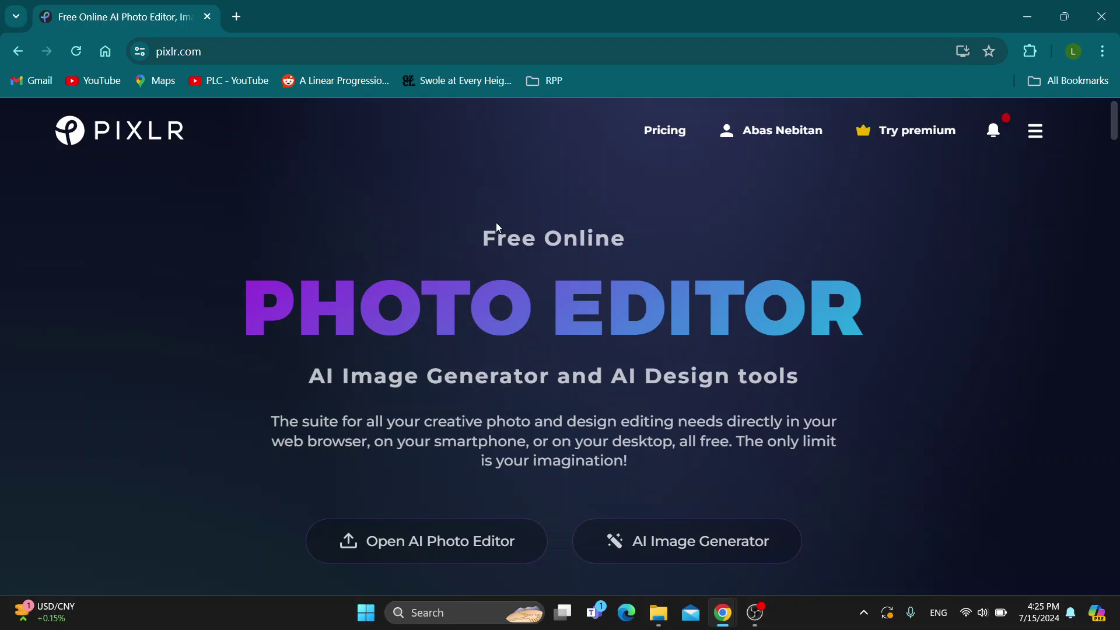
mouse_move(540, 241)
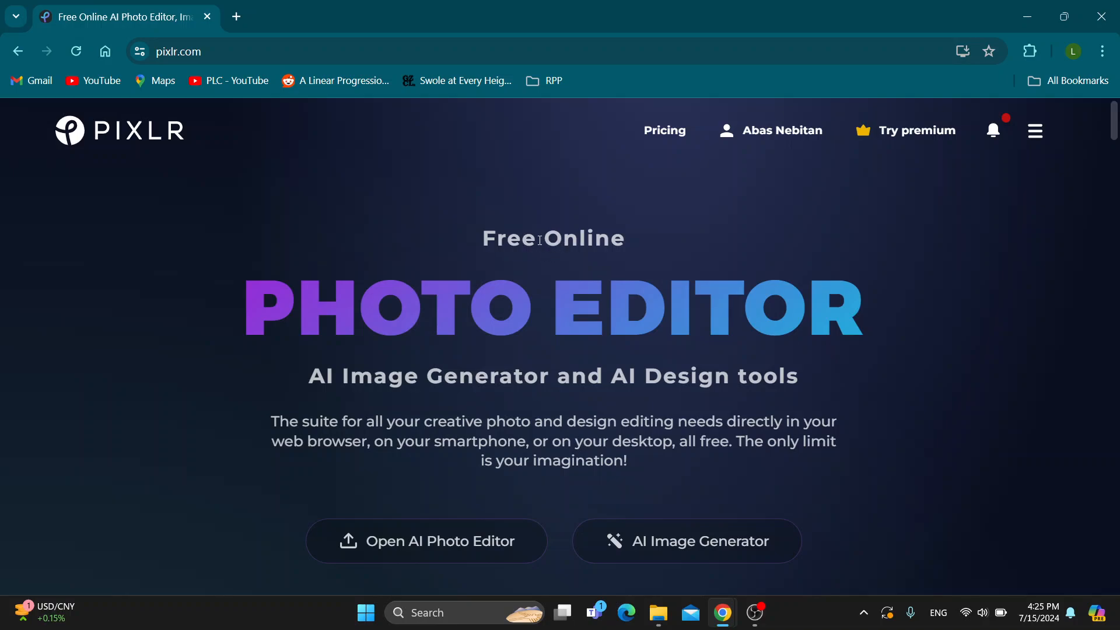
mouse_move(418, 237)
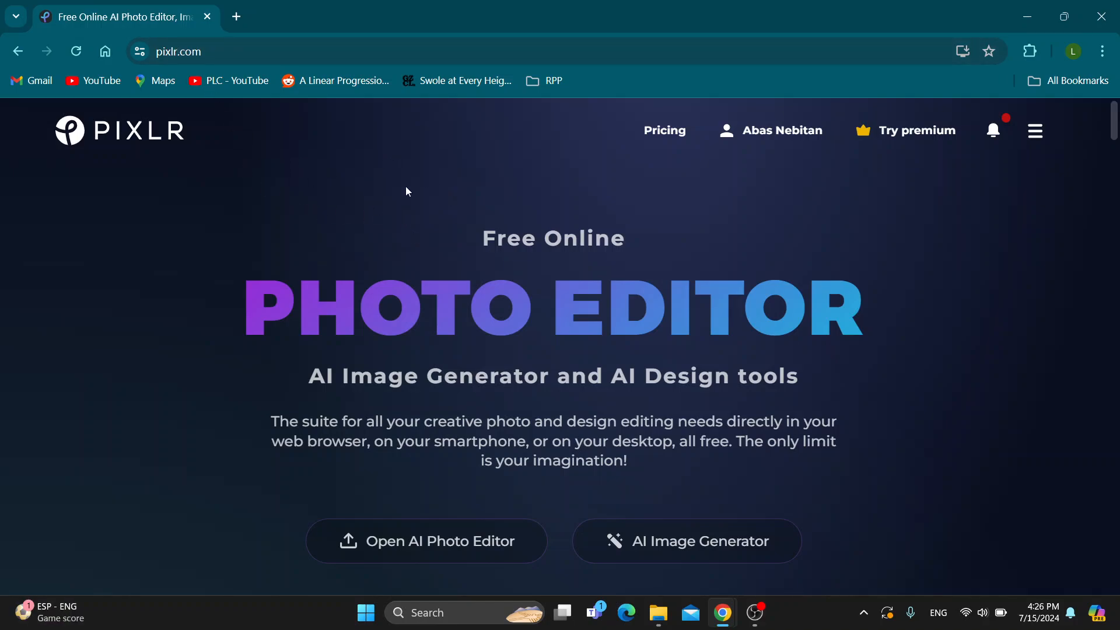
mouse_move(581, 341)
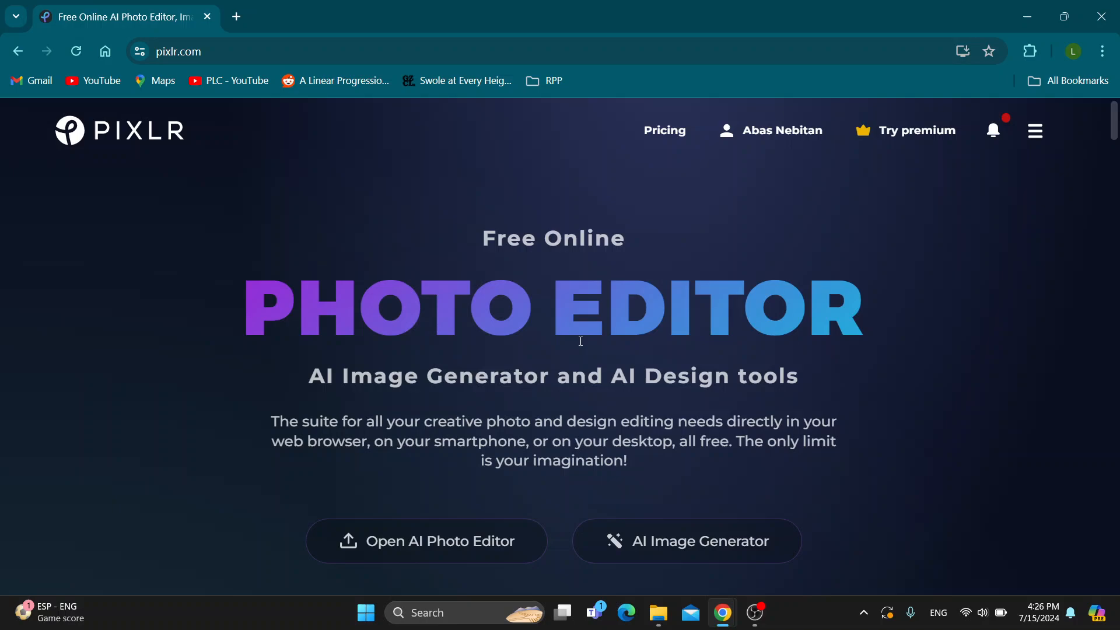
mouse_move(576, 368)
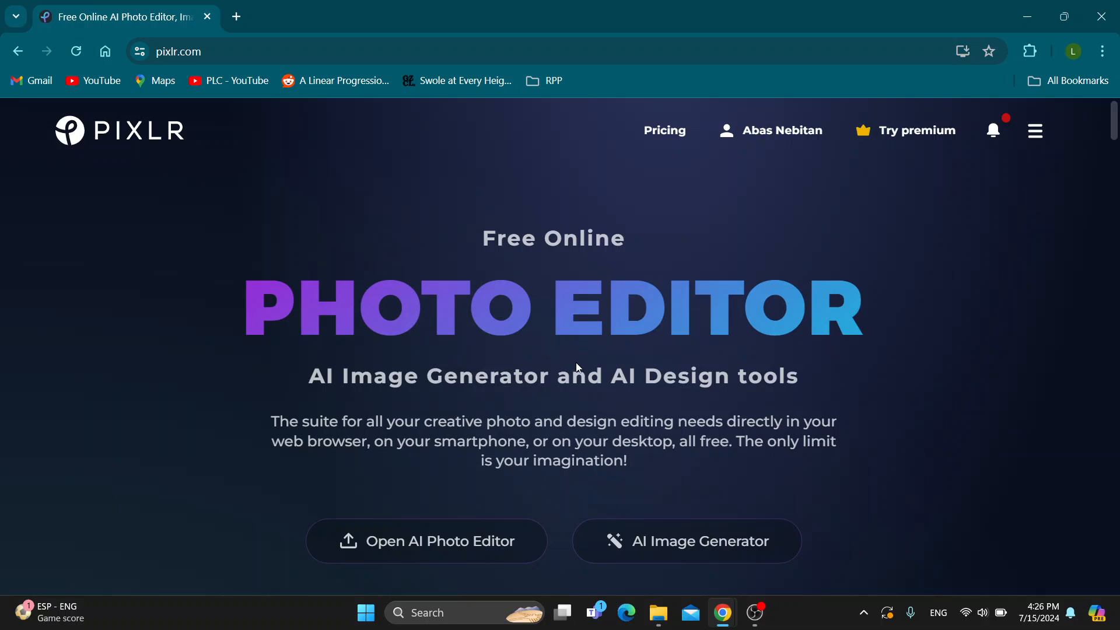
mouse_move(751, 228)
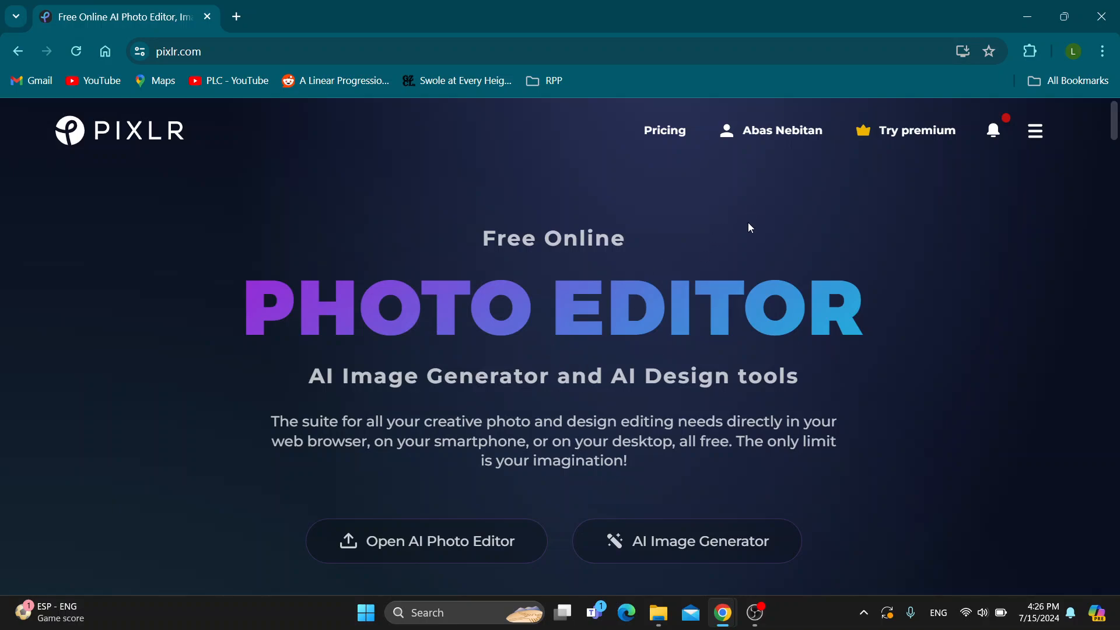
mouse_move(859, 224)
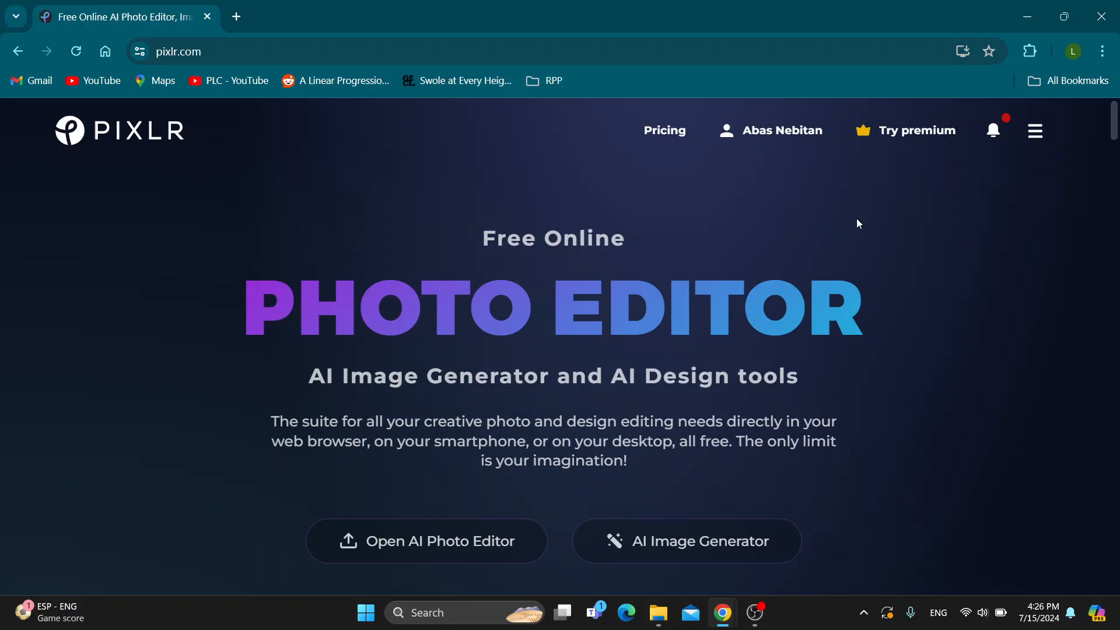
mouse_move(851, 170)
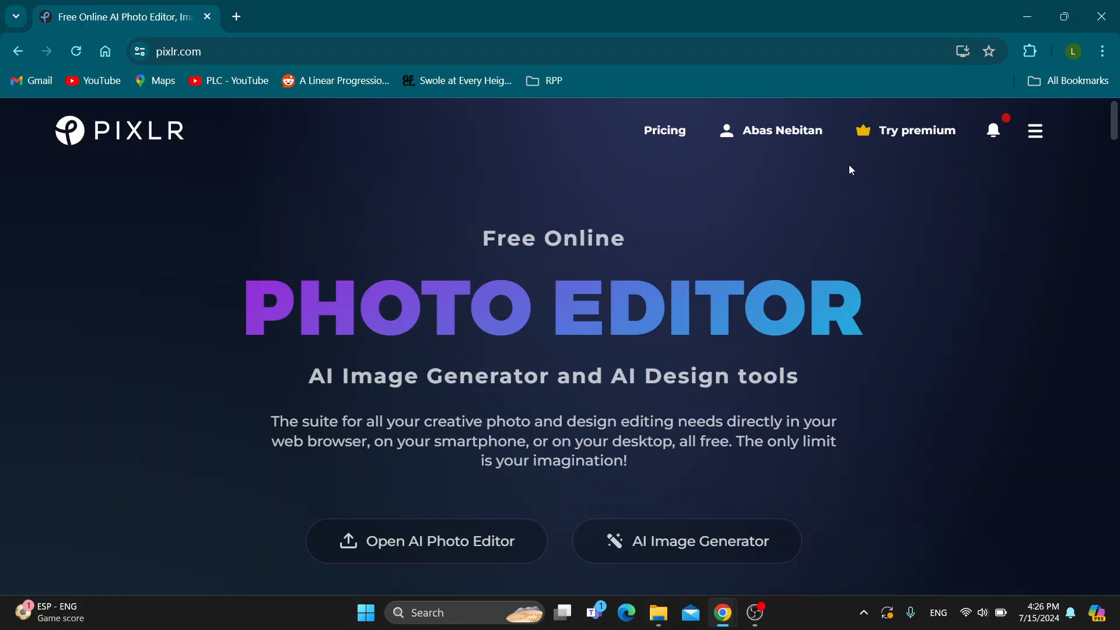
mouse_move(730, 174)
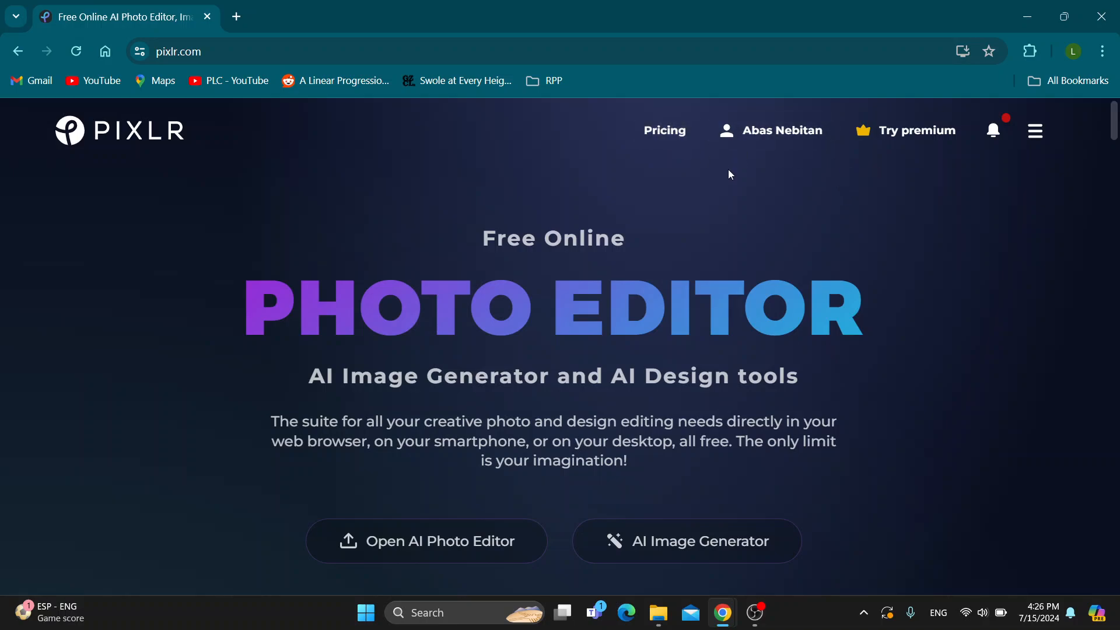
mouse_move(715, 194)
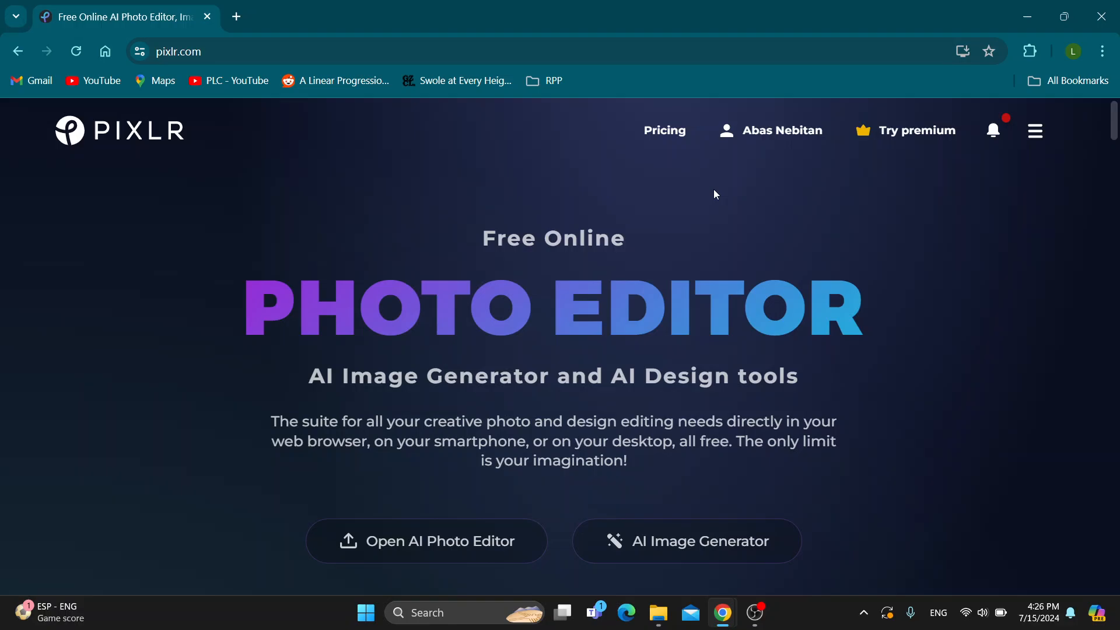
- Launch the Pixlr Express AI photo editor from the pixlr.com page to reach its start screen
scroll("down", 3)
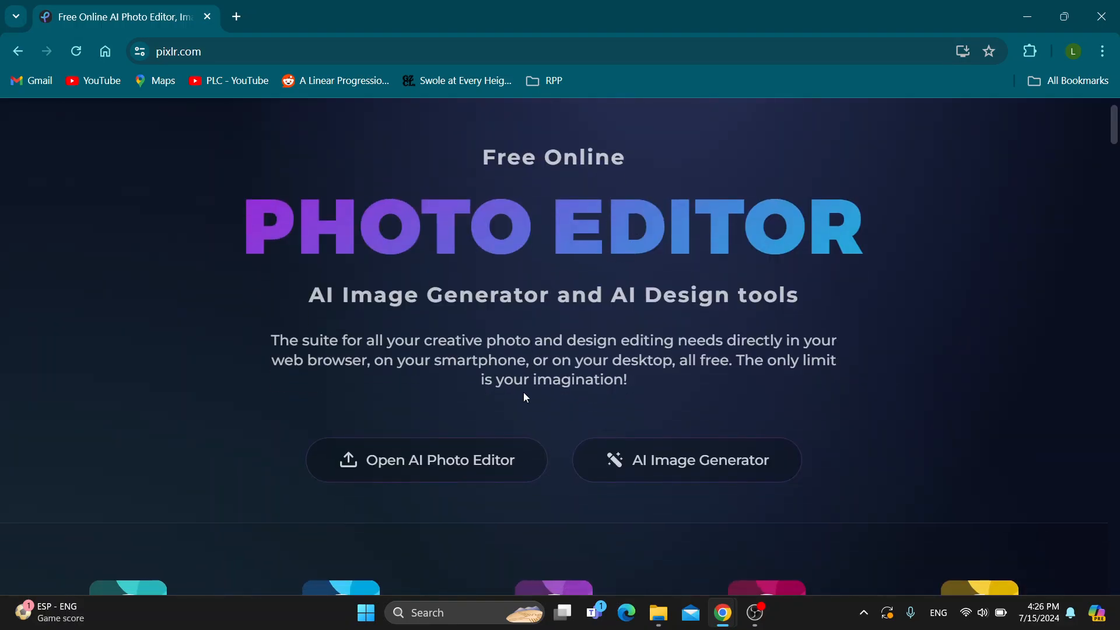
mouse_move(480, 438)
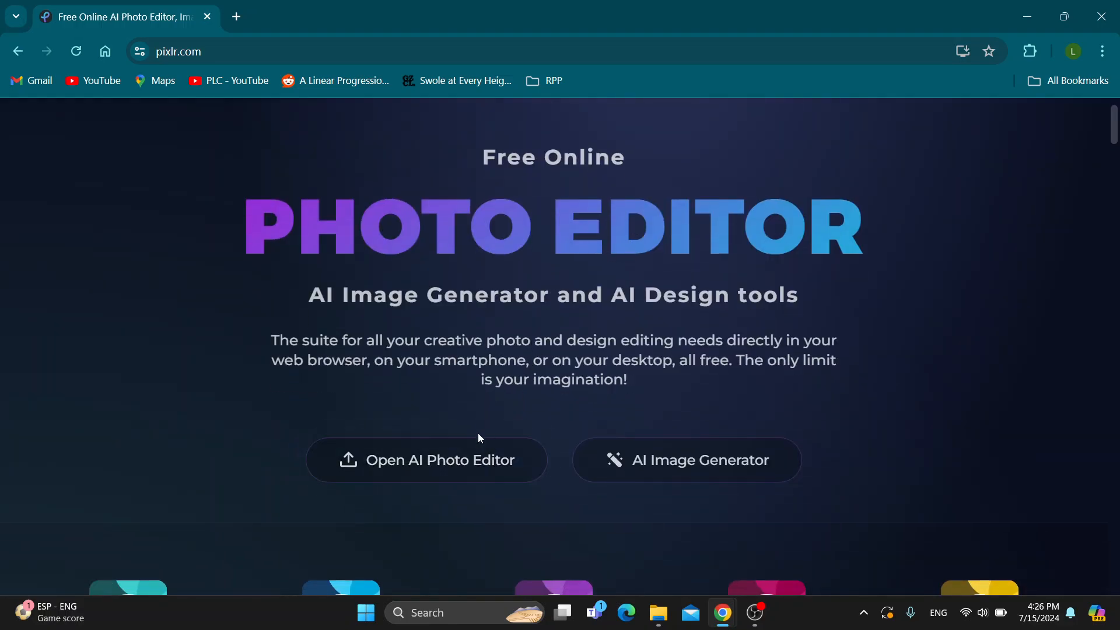
left_click(427, 459)
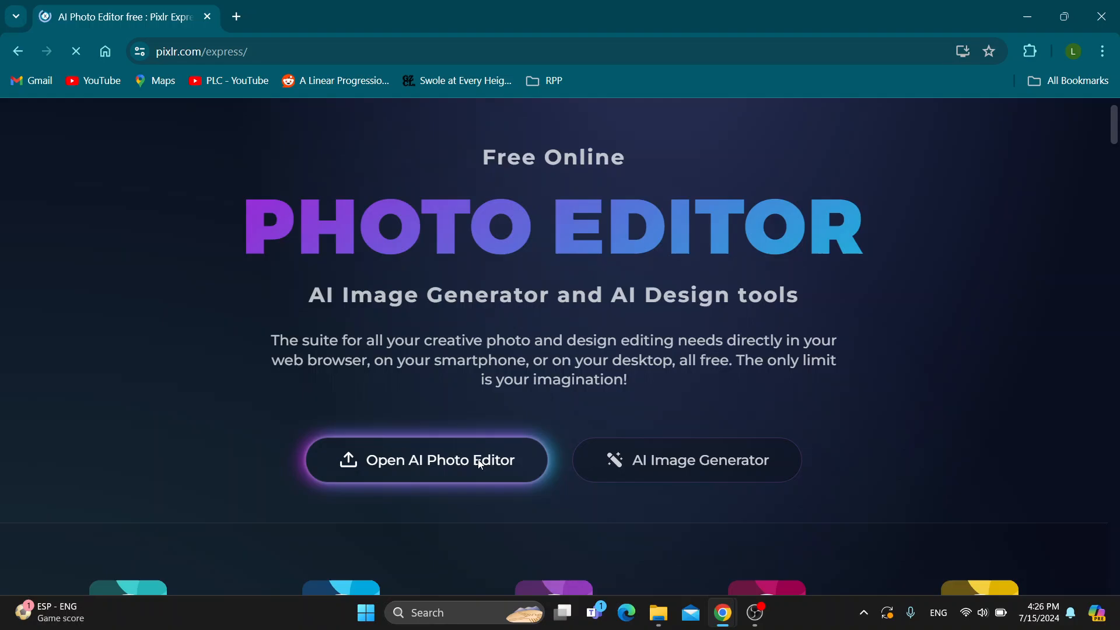
left_click(427, 460)
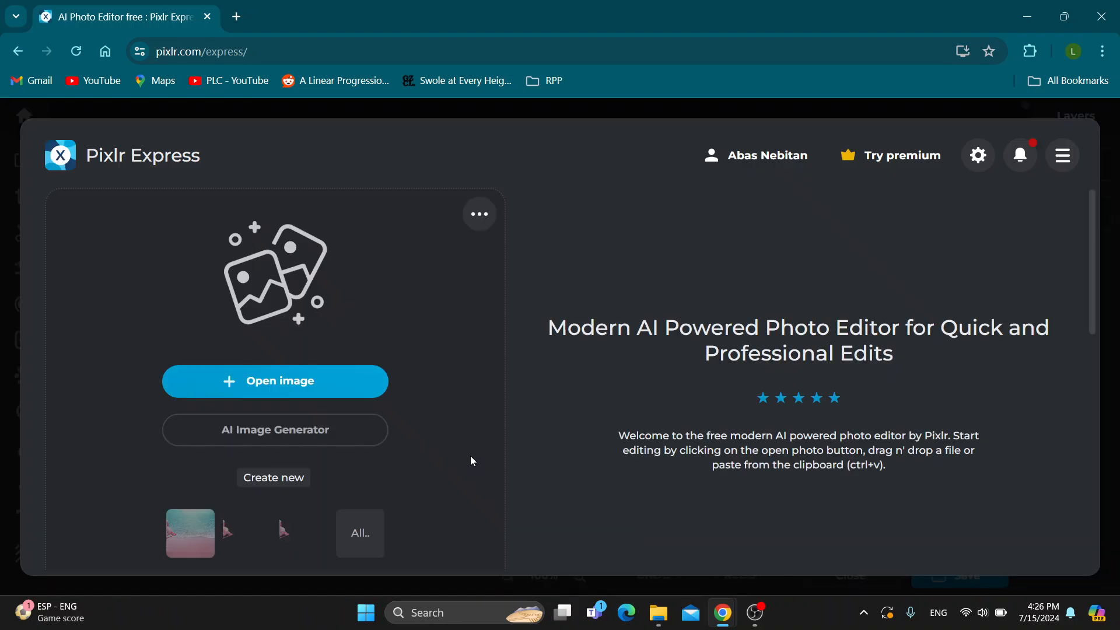
mouse_move(445, 386)
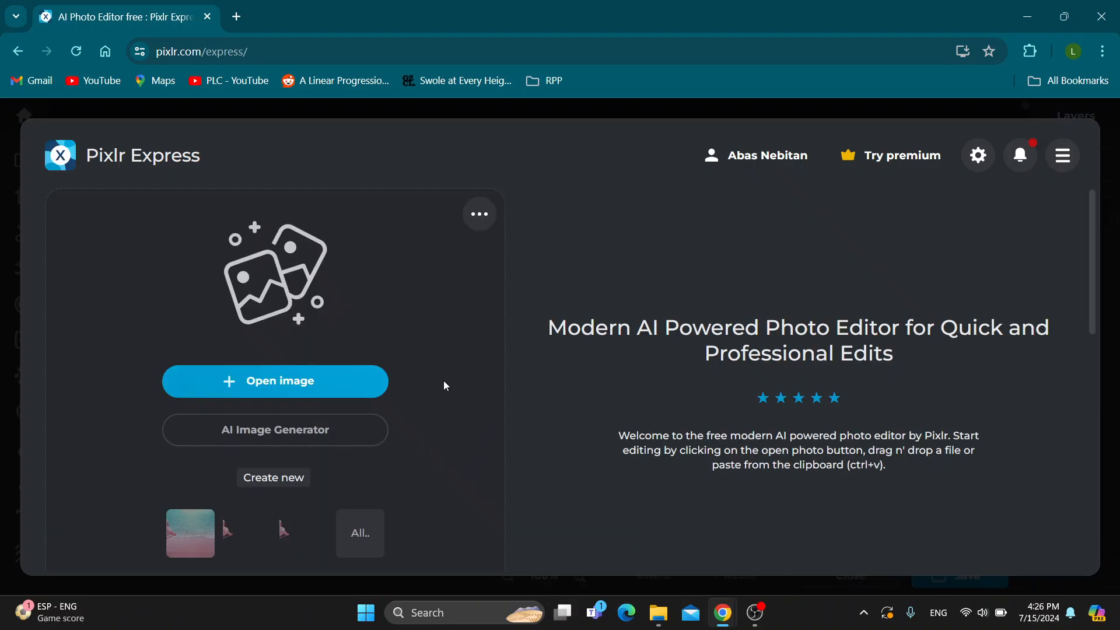
mouse_move(644, 361)
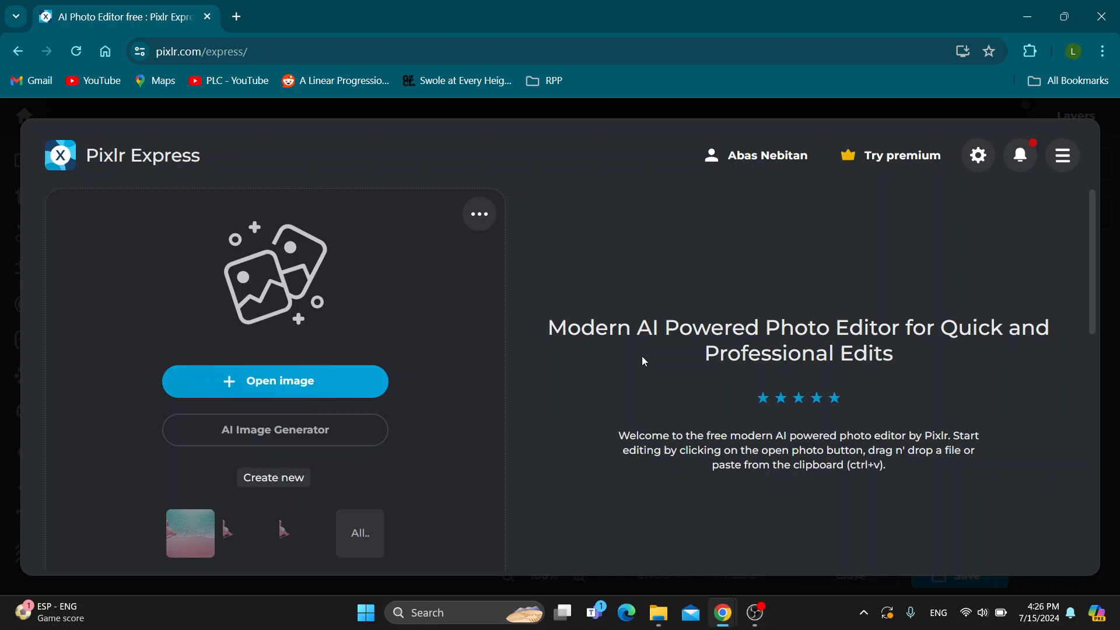
mouse_move(343, 388)
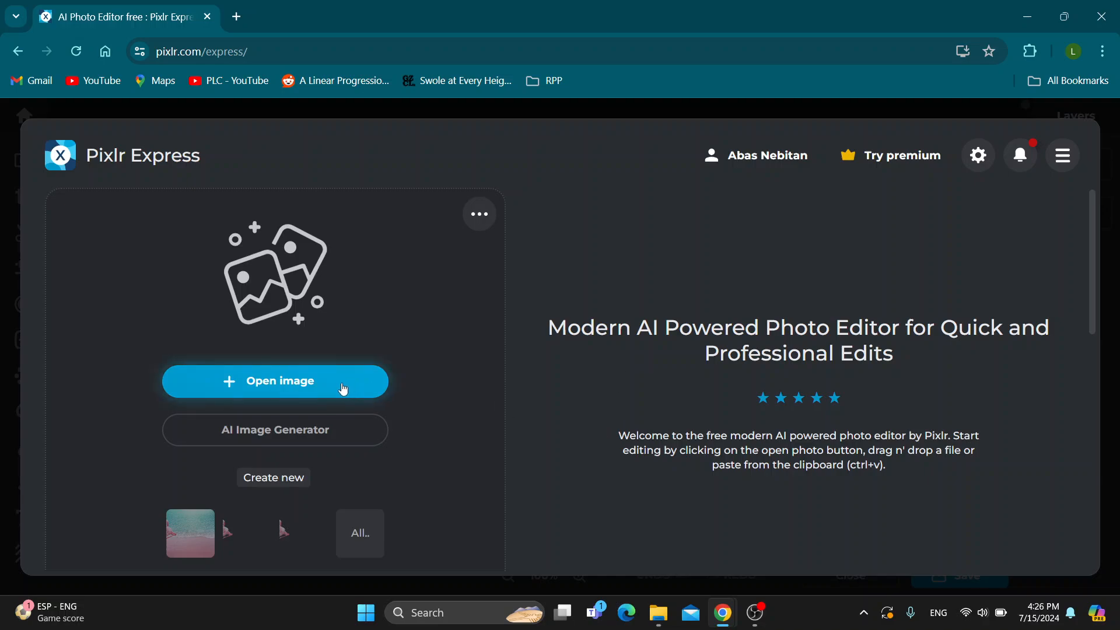
mouse_move(330, 391)
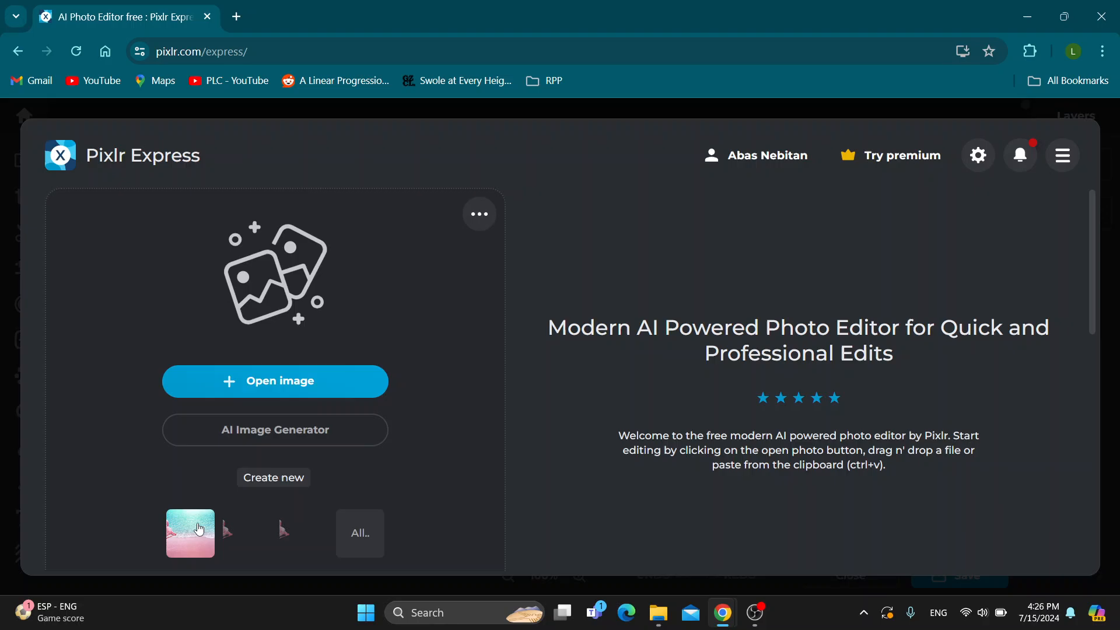
- Load the recent pink-flamingo beach photo into the editor from the recent thumbnails
left_click(190, 533)
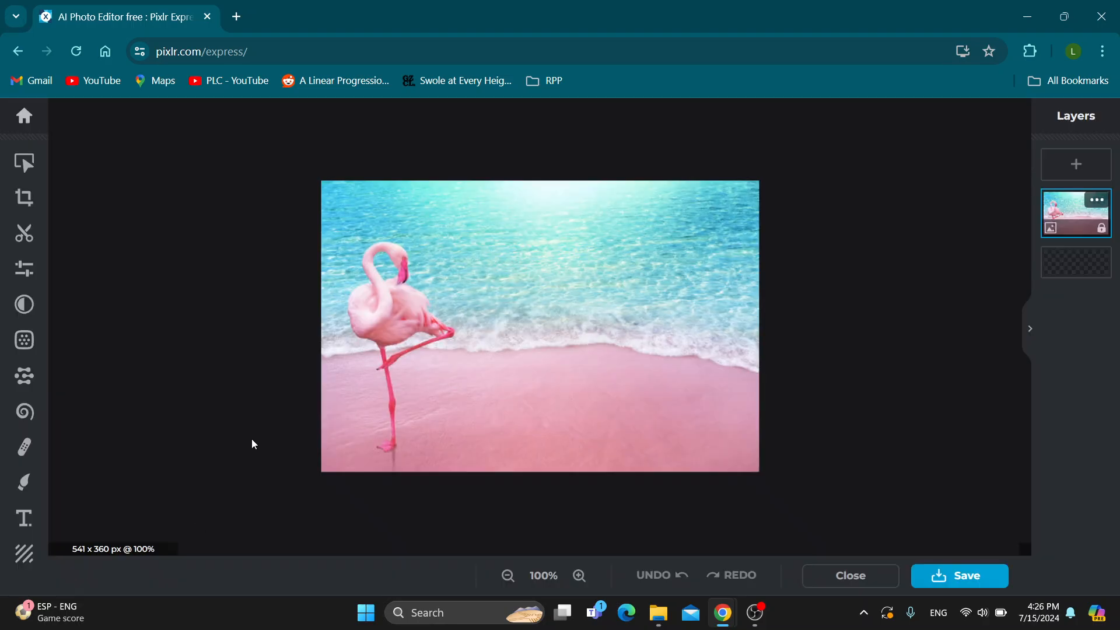
mouse_move(471, 236)
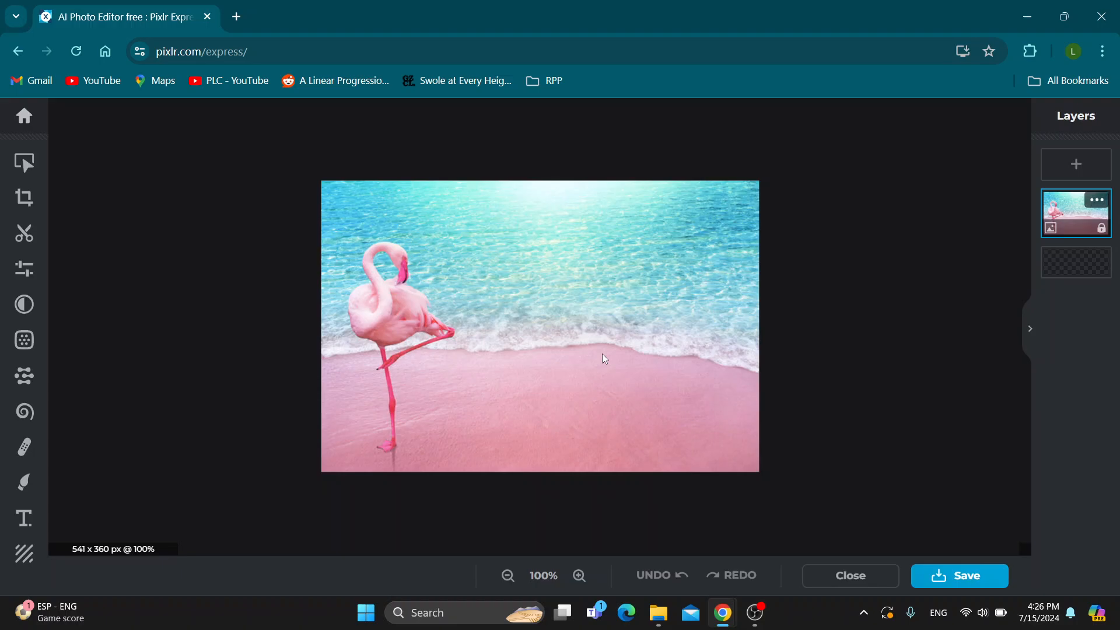
mouse_move(586, 394)
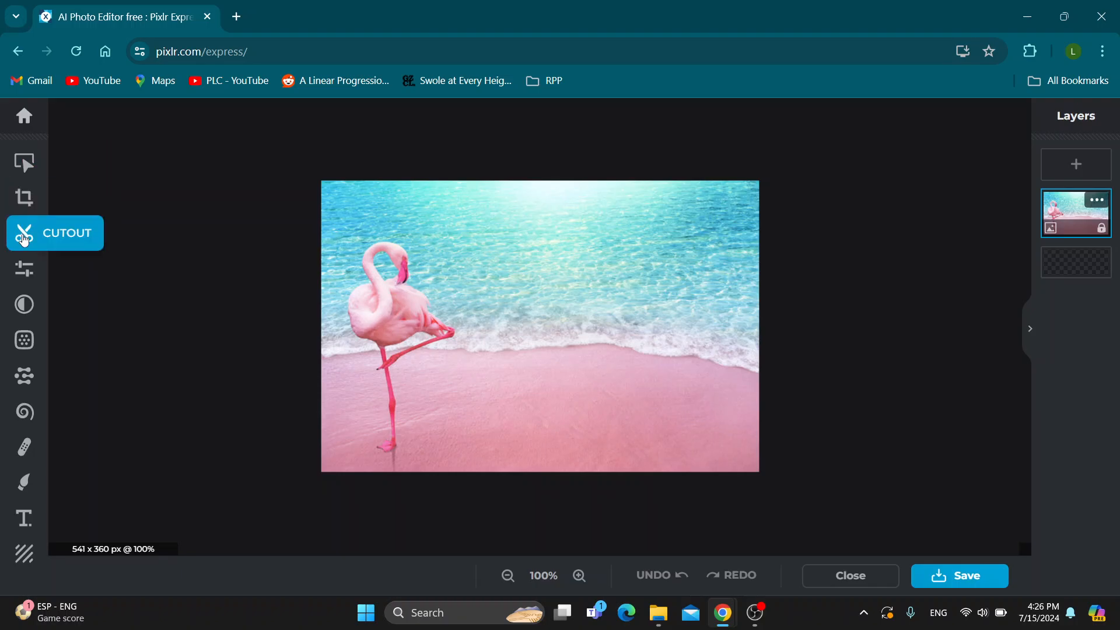
mouse_move(161, 252)
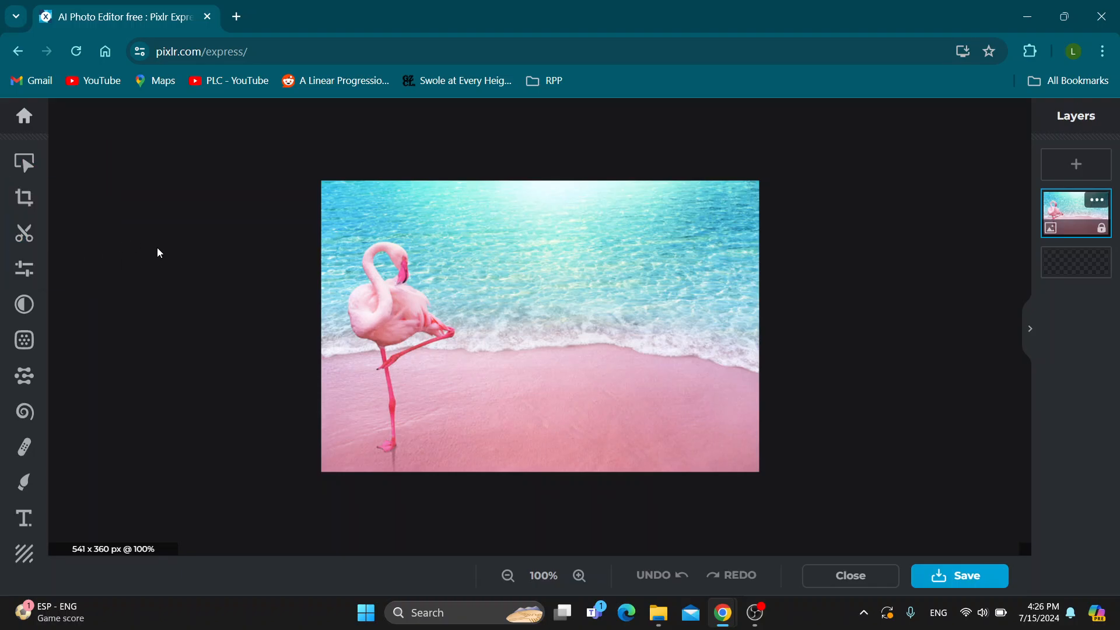
mouse_move(124, 290)
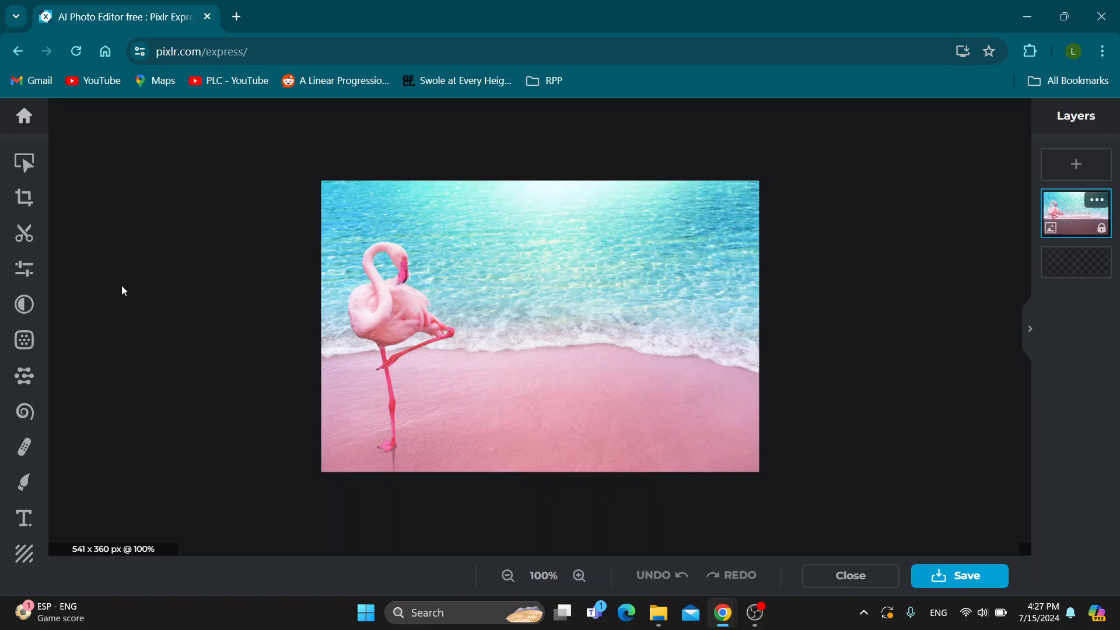
mouse_move(25, 233)
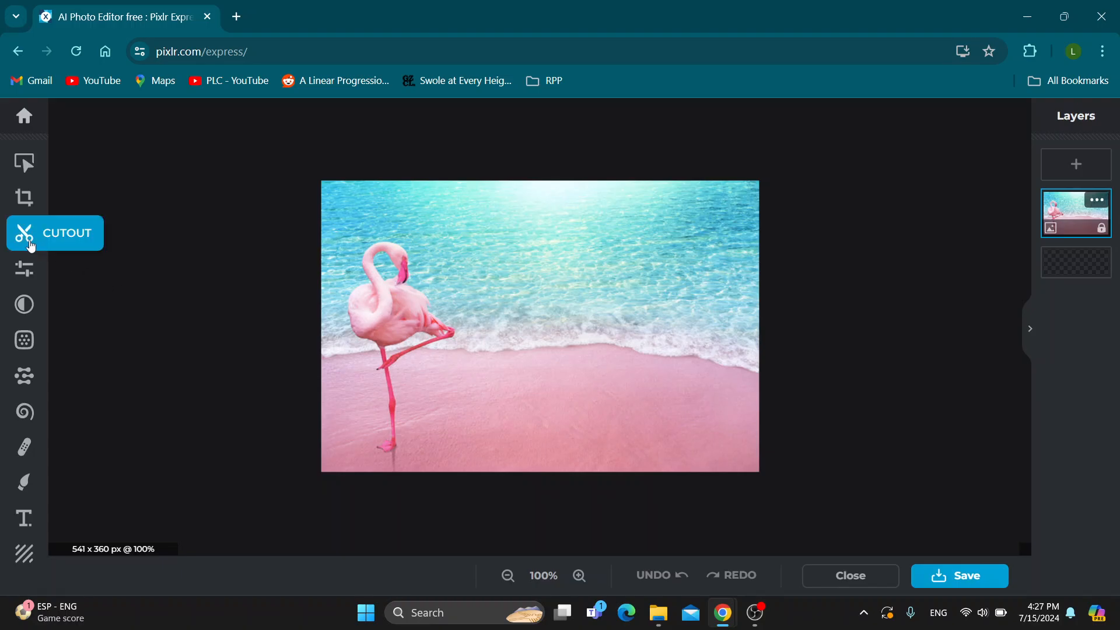
- Bring up the scissors Cutout panel with shape, AI and brush methods beside the flamingo
left_click(25, 233)
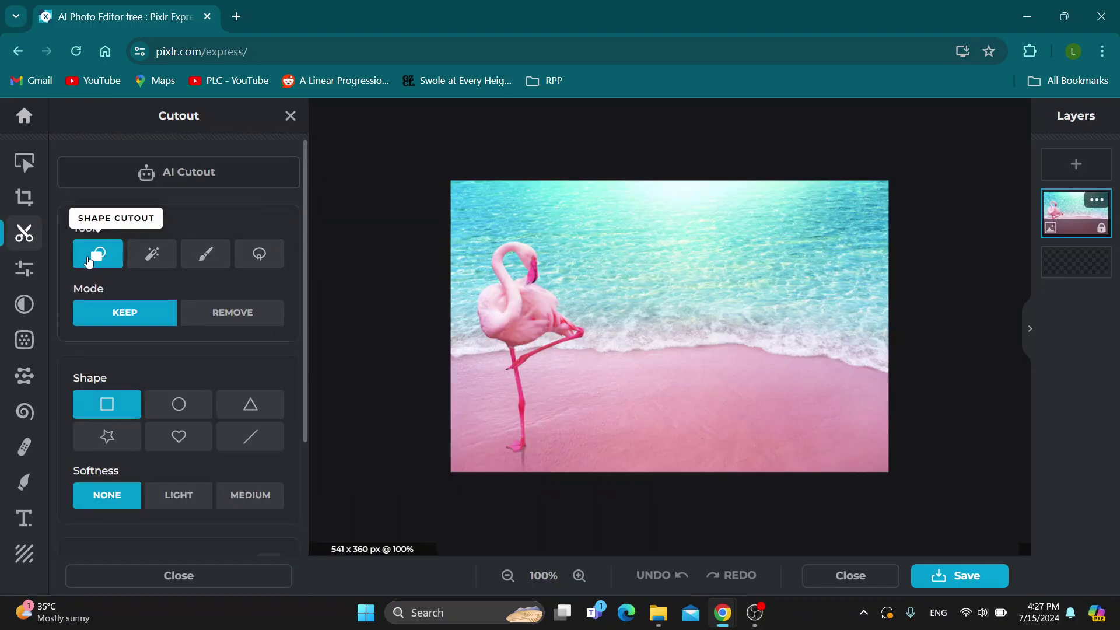
mouse_move(533, 258)
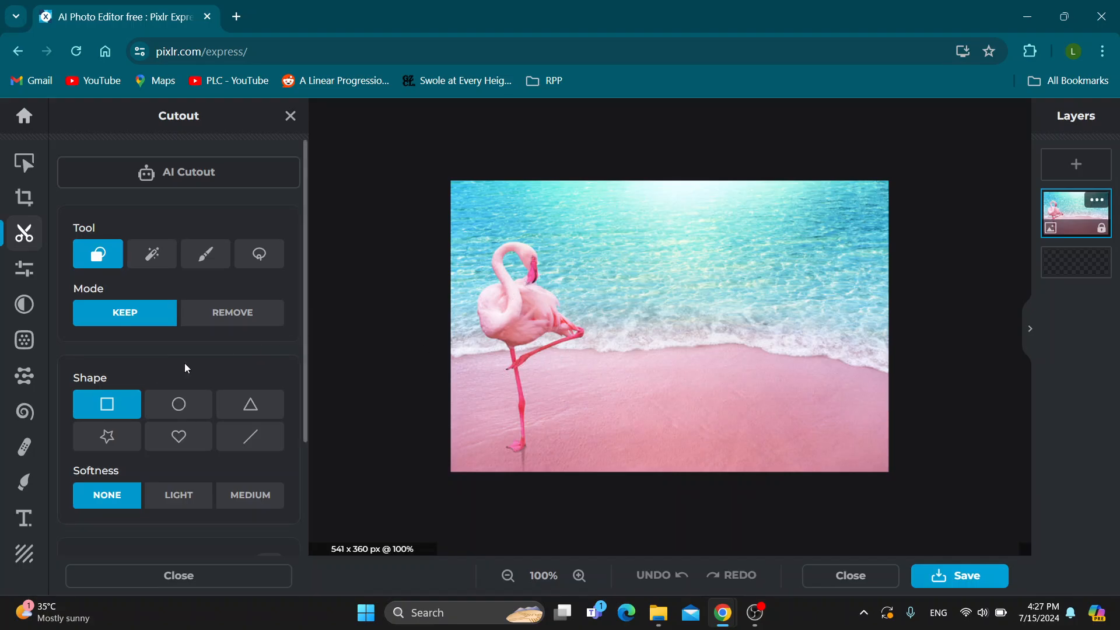
mouse_move(192, 193)
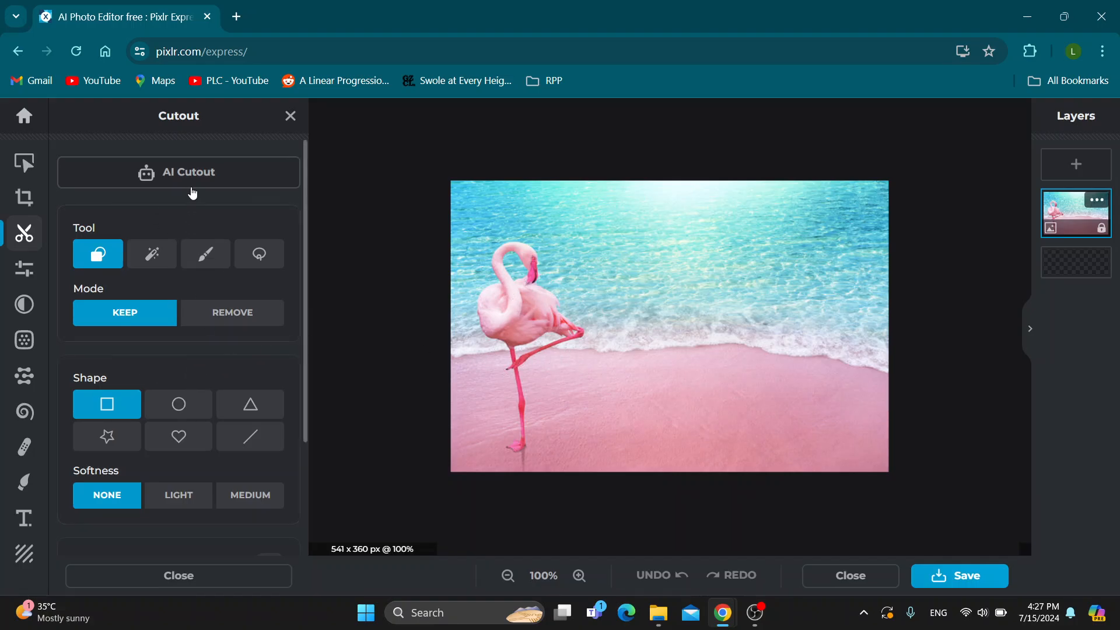
mouse_move(187, 180)
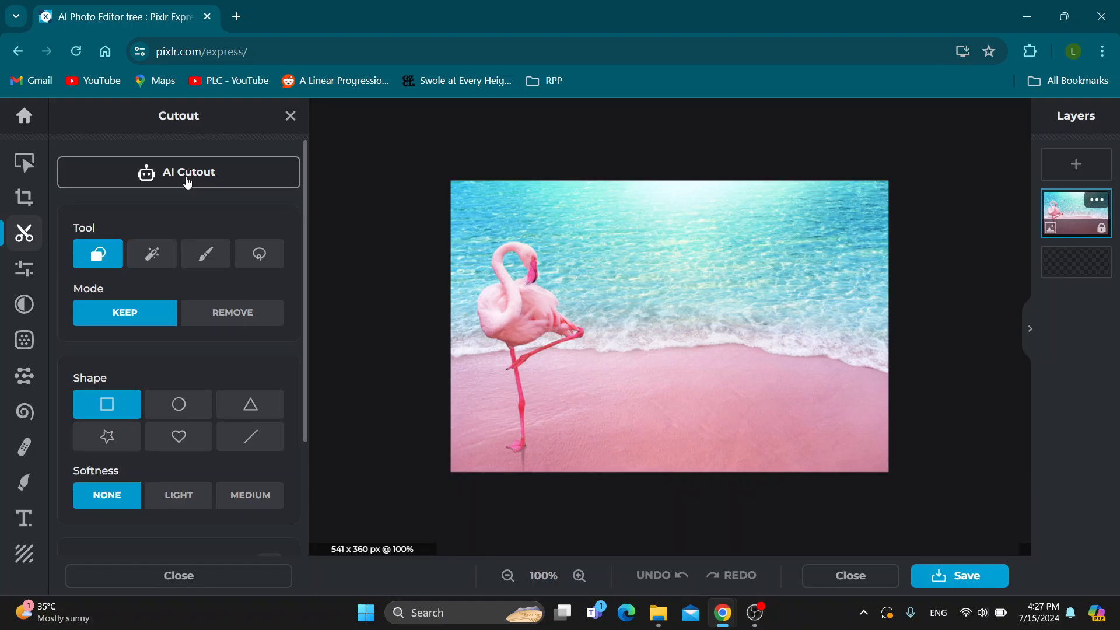
left_click(185, 182)
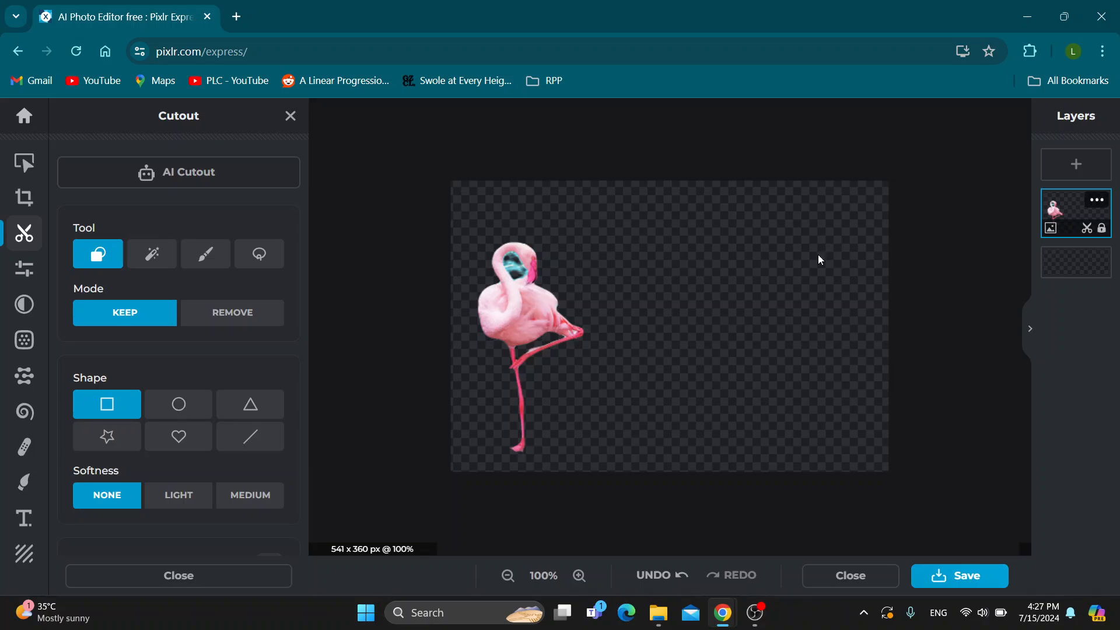
mouse_move(603, 384)
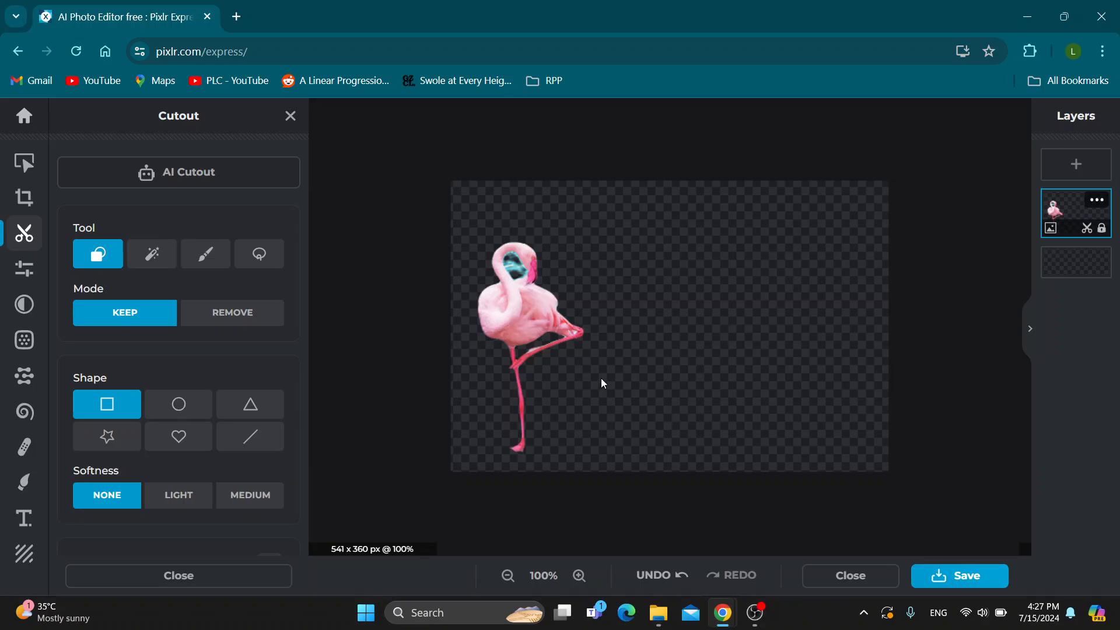
mouse_move(660, 342)
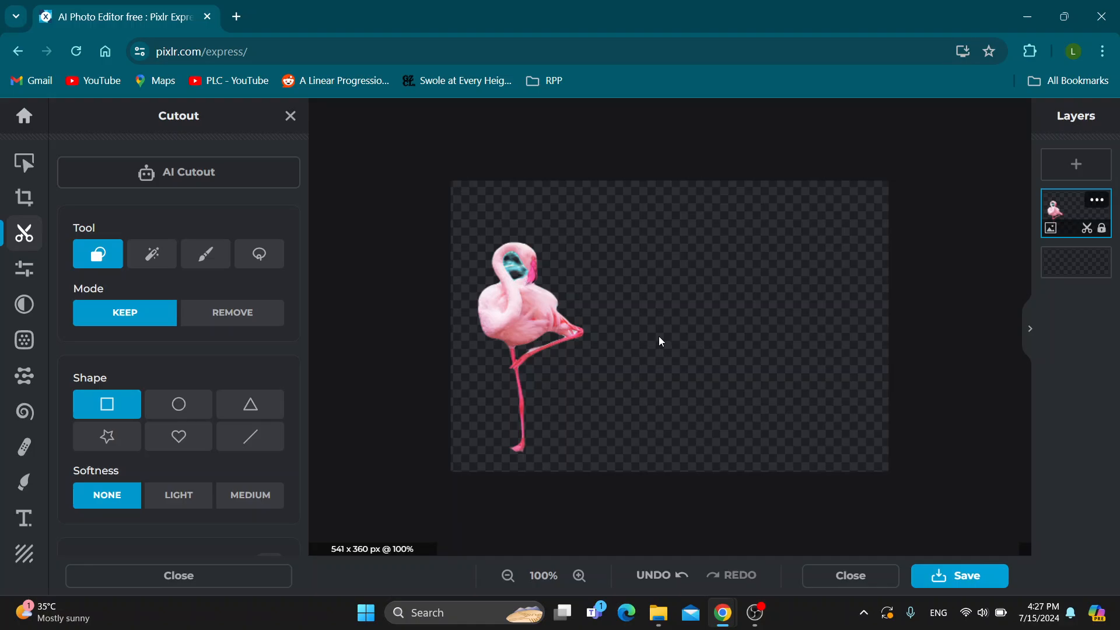
mouse_move(656, 547)
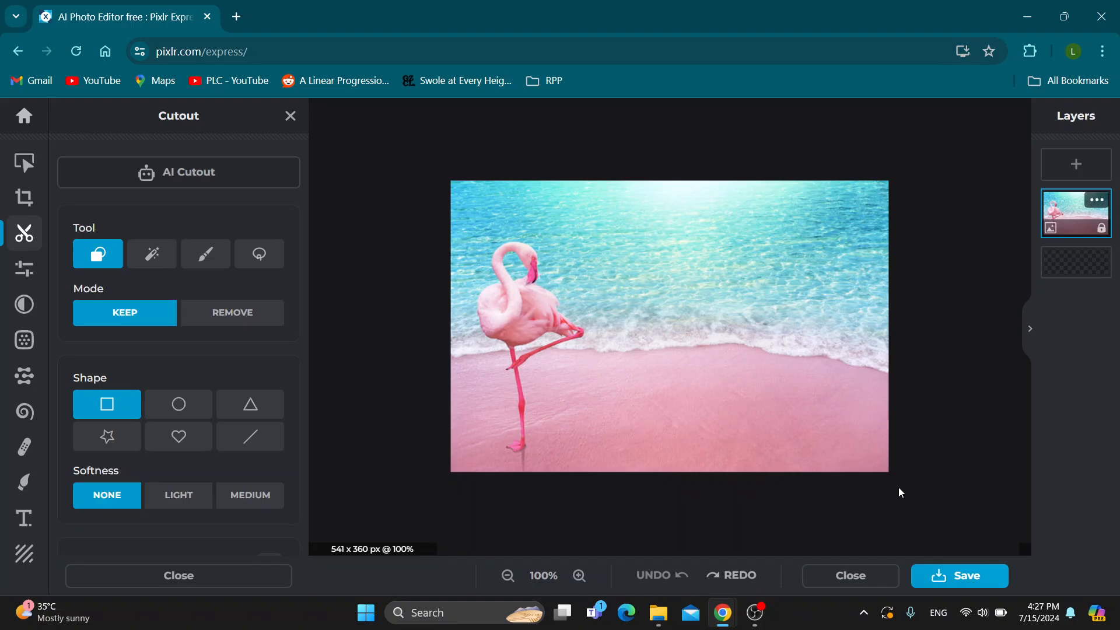
mouse_move(884, 447)
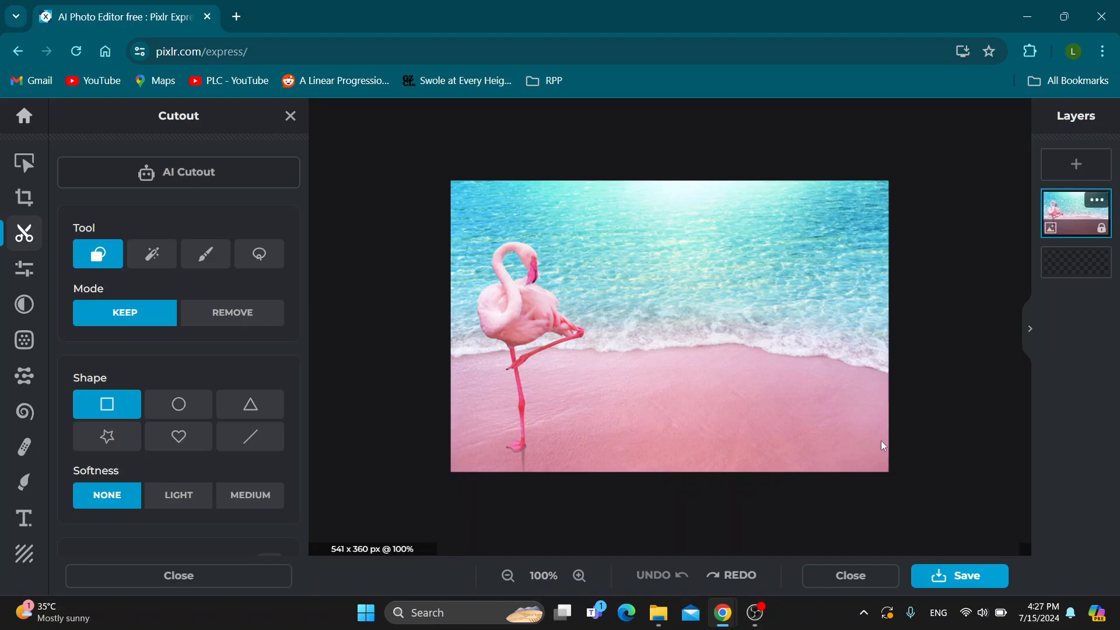
mouse_move(882, 386)
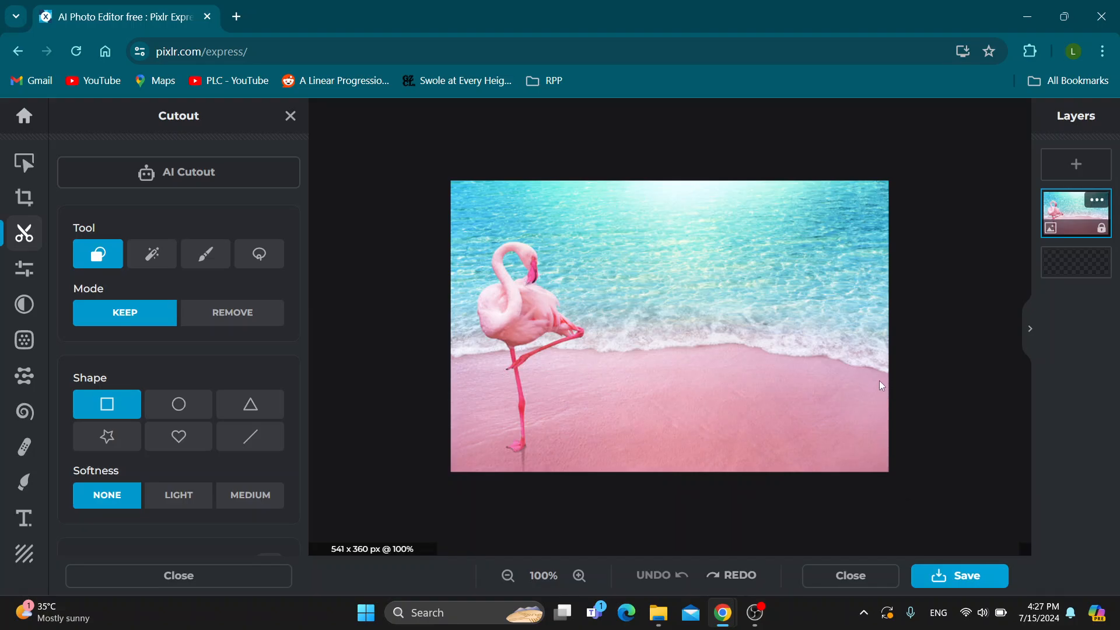